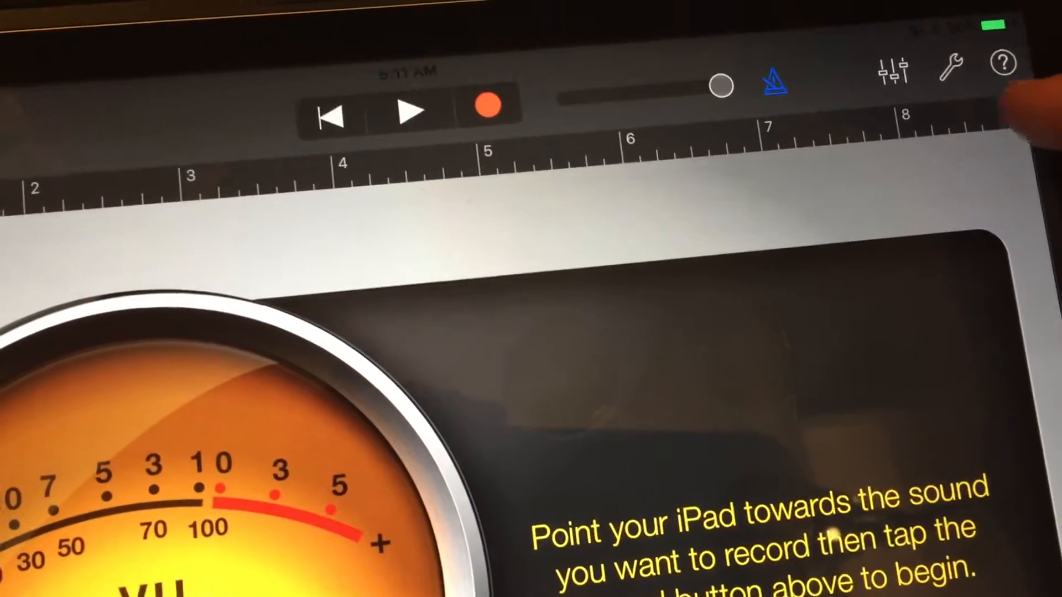
# - Leave the song section length set to Automatic in the section settings
pyautogui.click(1027, 113)
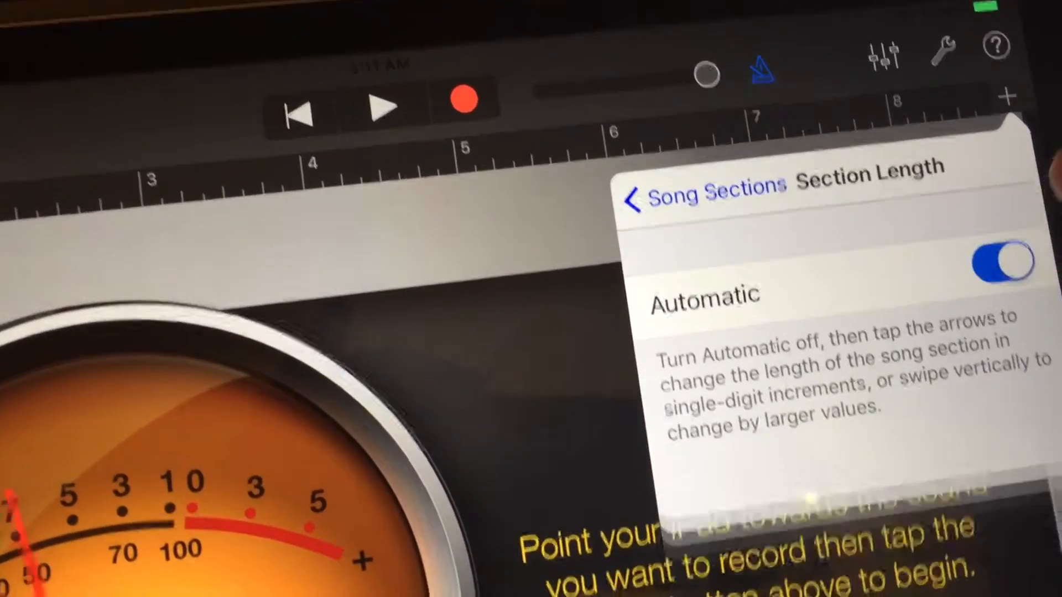
pyautogui.click(690, 184)
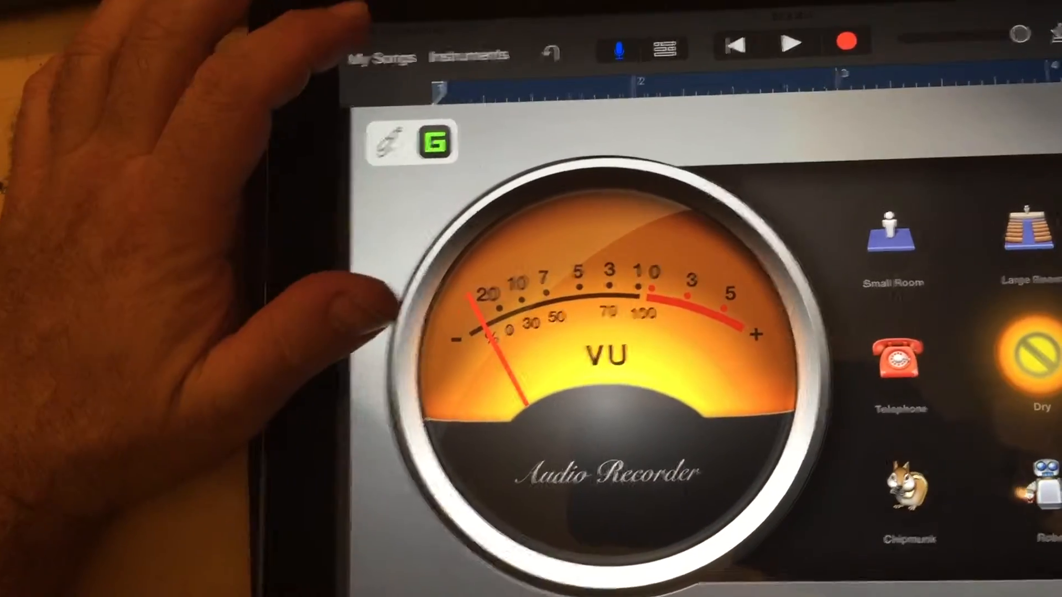
# - View the GeoShred take as a recorded region, then return to My Songs
pyautogui.click(381, 55)
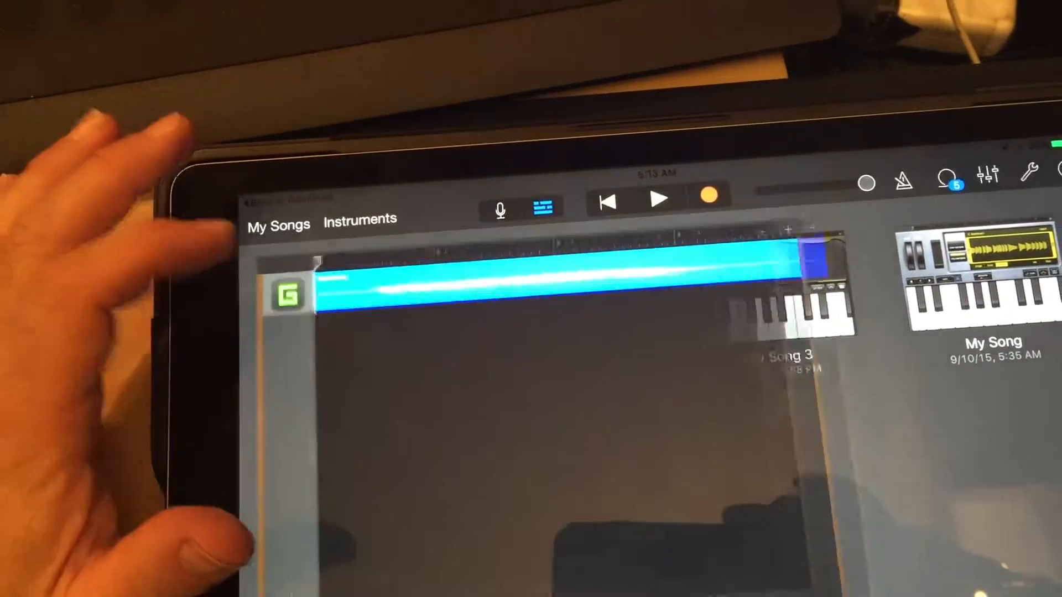
pyautogui.click(278, 225)
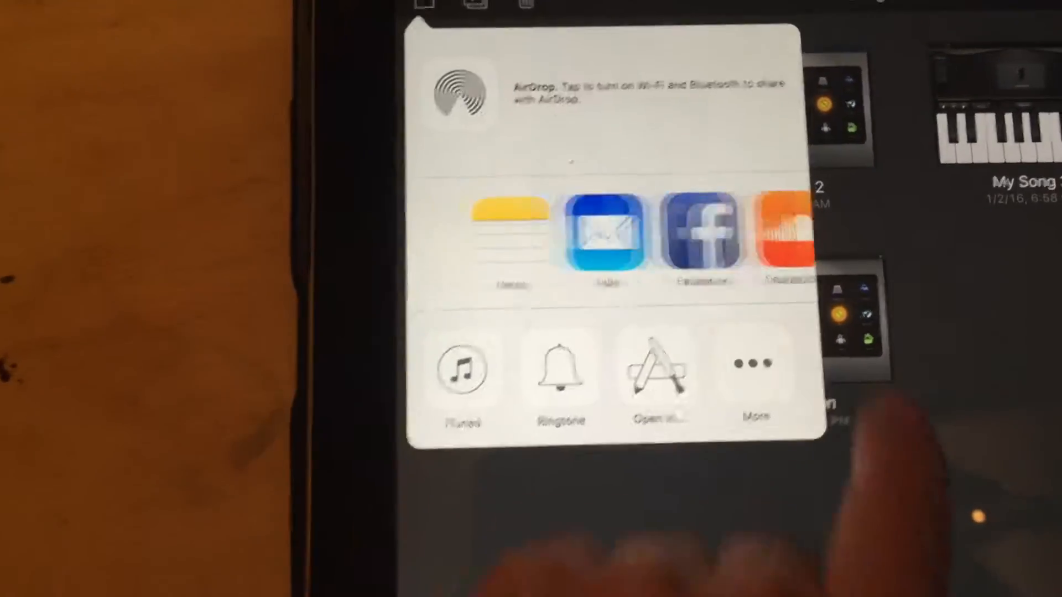
# - Choose iTunes as the share destination for the recorded song
pyautogui.hscroll(-3)
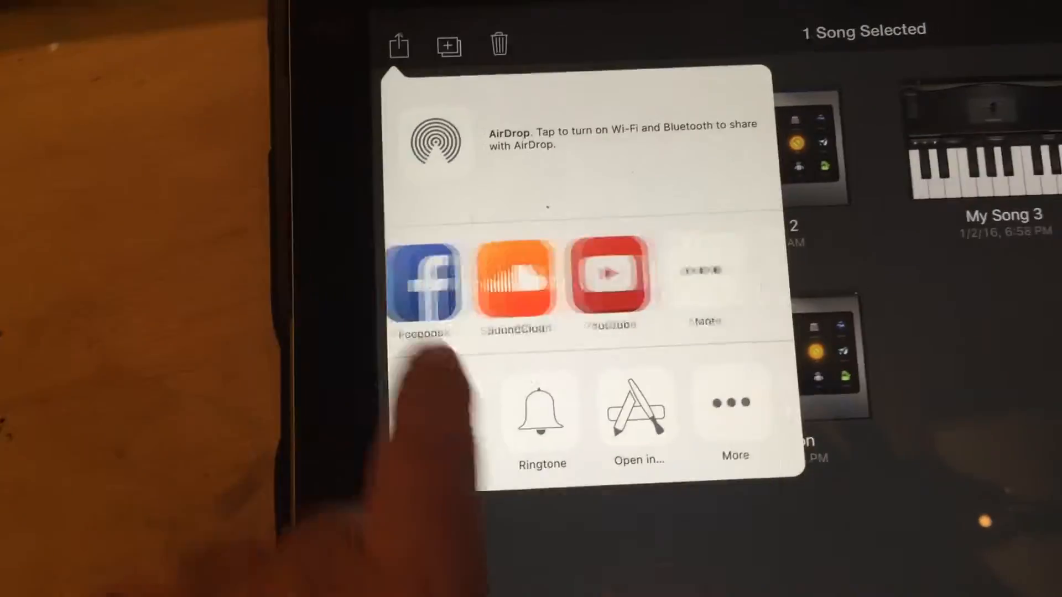
pyautogui.click(734, 406)
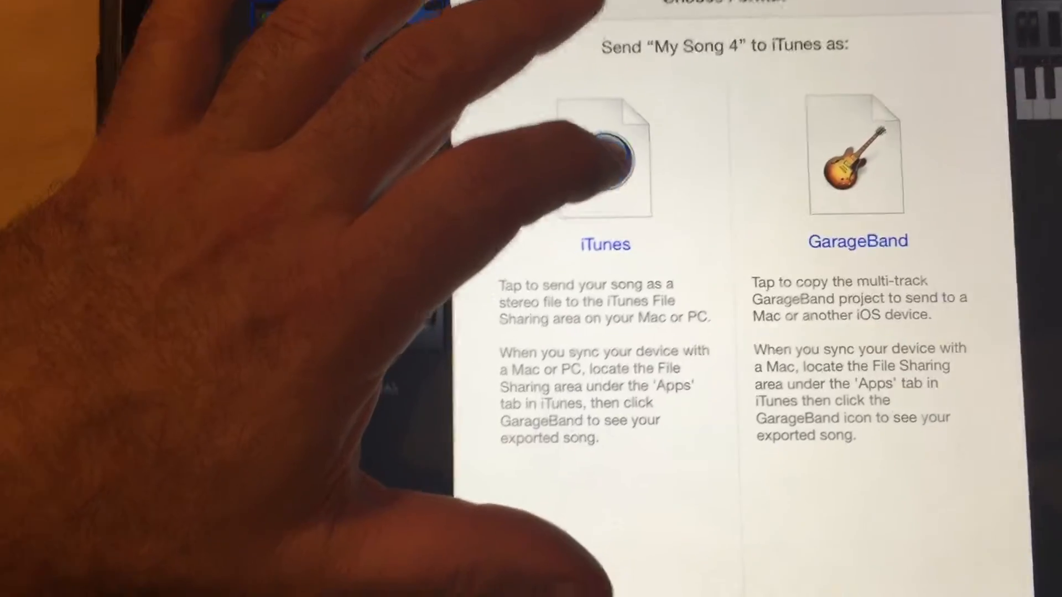
# - Send My Song 4 to iTunes File Sharing as a stereo iTunes file
pyautogui.click(604, 160)
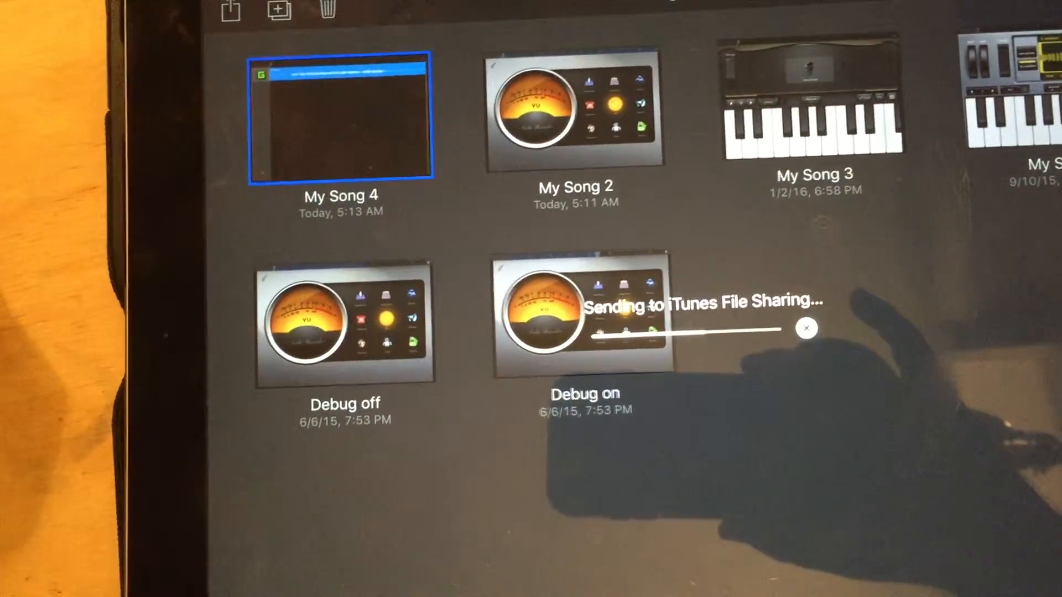
pyautogui.click(805, 329)
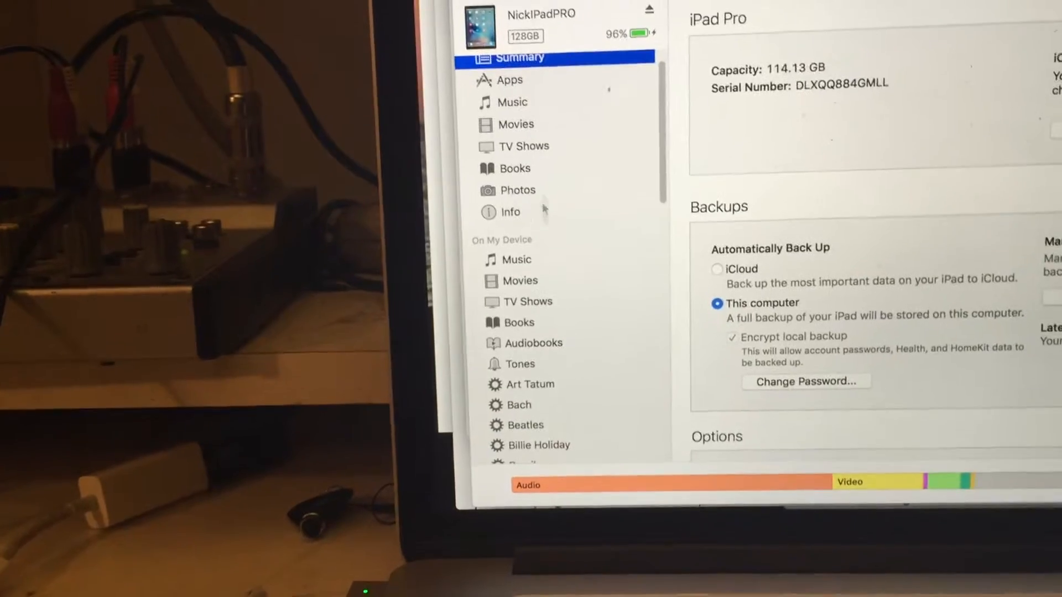
# - Show GarageBand's shared documents in the iPad's File Sharing list
pyautogui.click(510, 80)
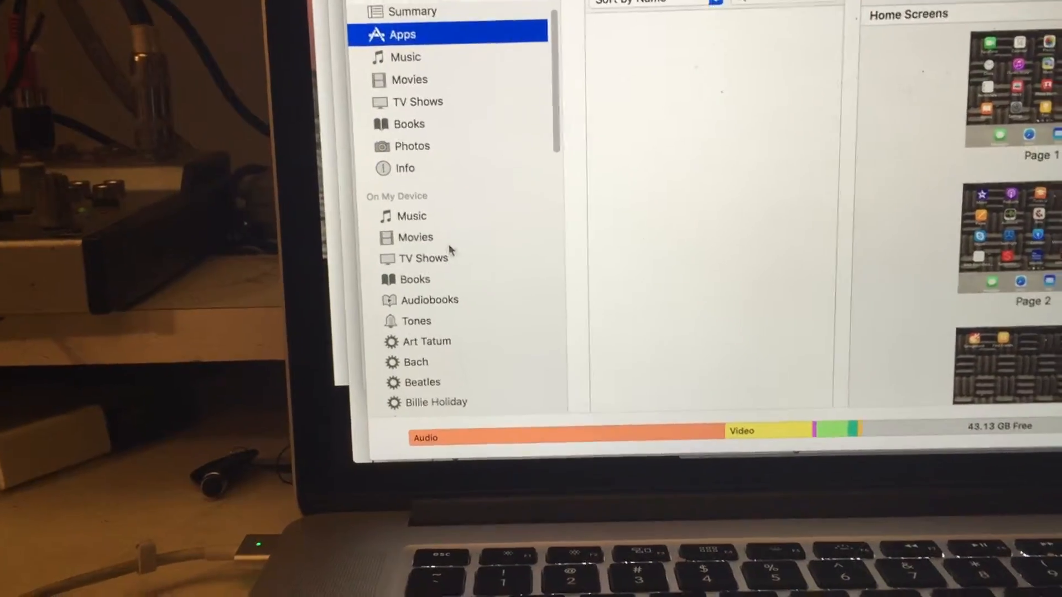
pyautogui.scroll(-3)
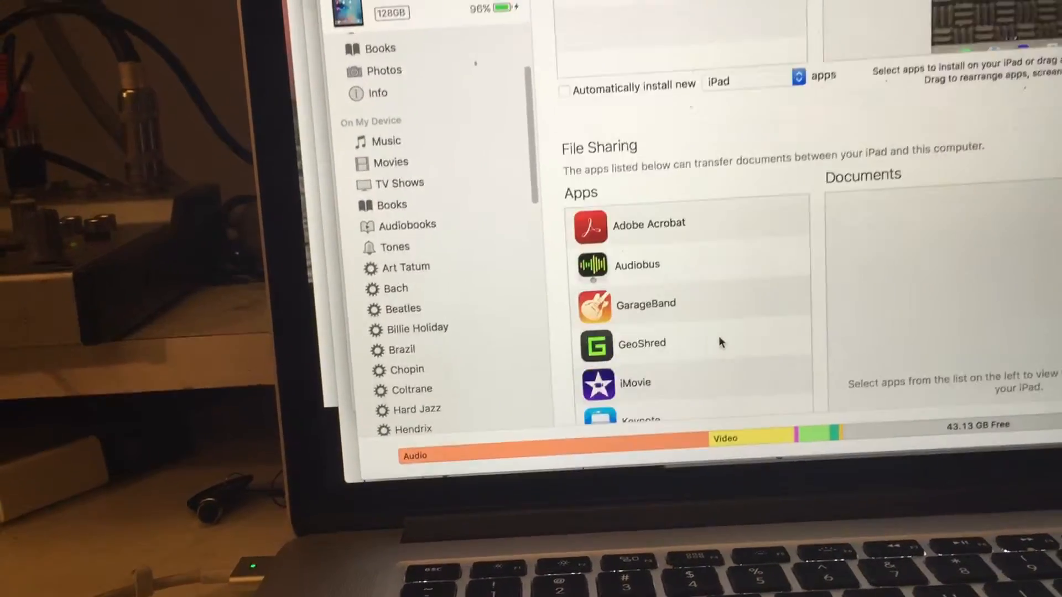
pyautogui.click(640, 343)
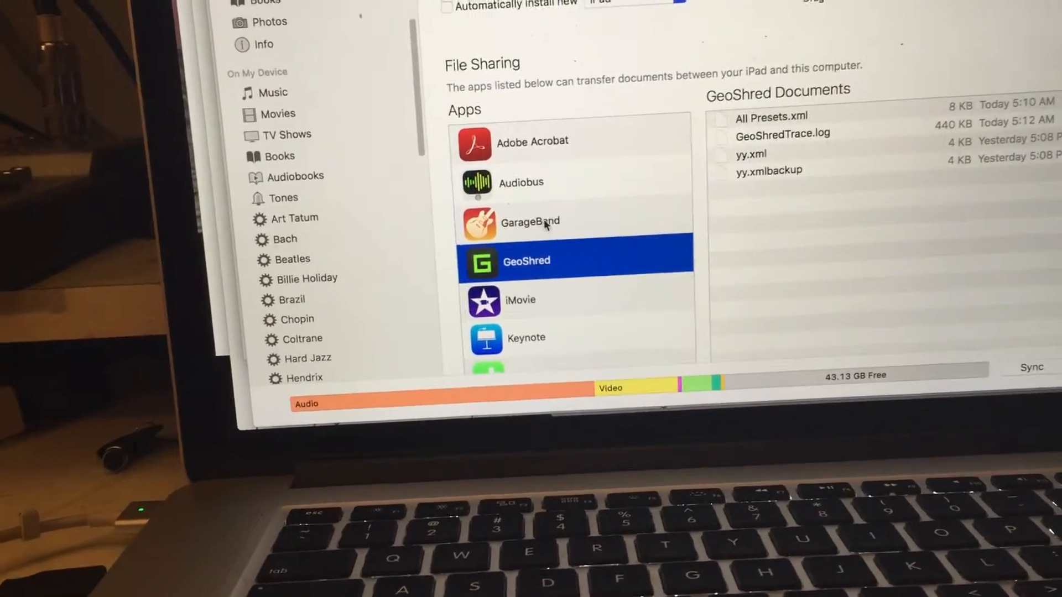
pyautogui.click(529, 222)
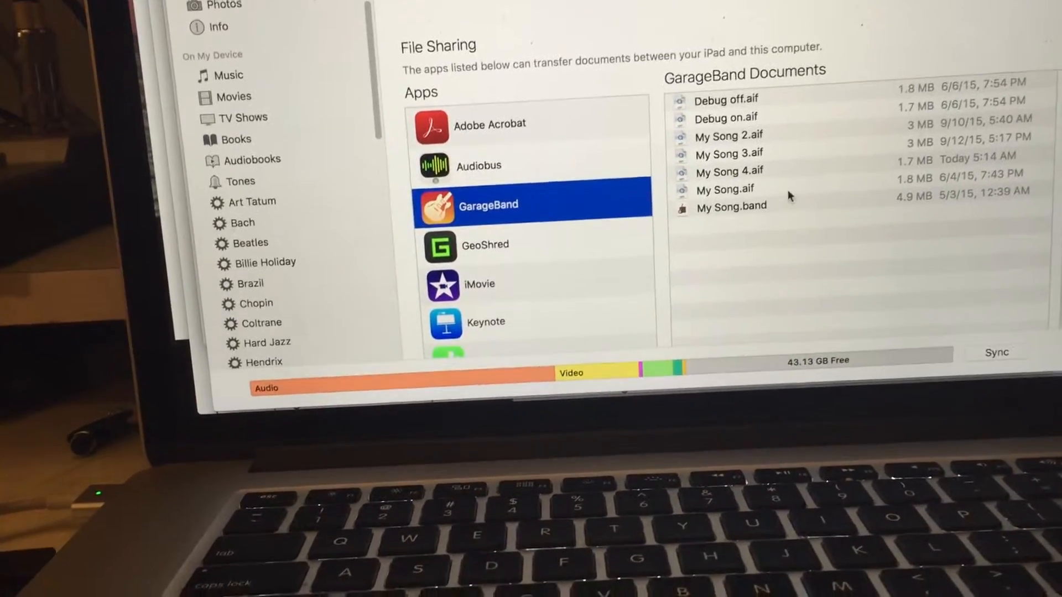
# - Select the exported My Song 4.aif among GarageBand's documents
pyautogui.click(765, 164)
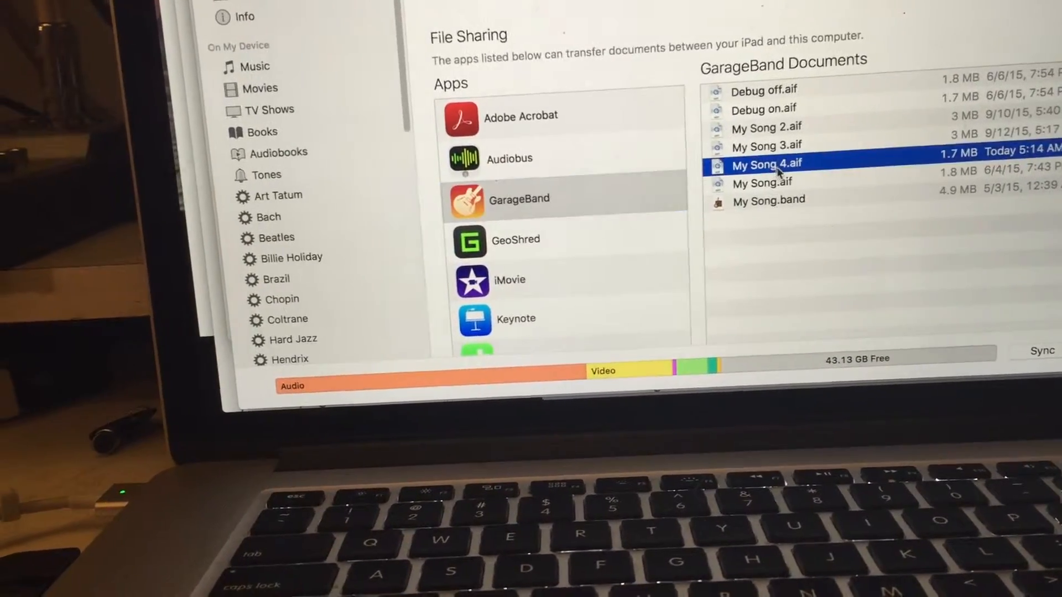
pyautogui.scroll(-3)
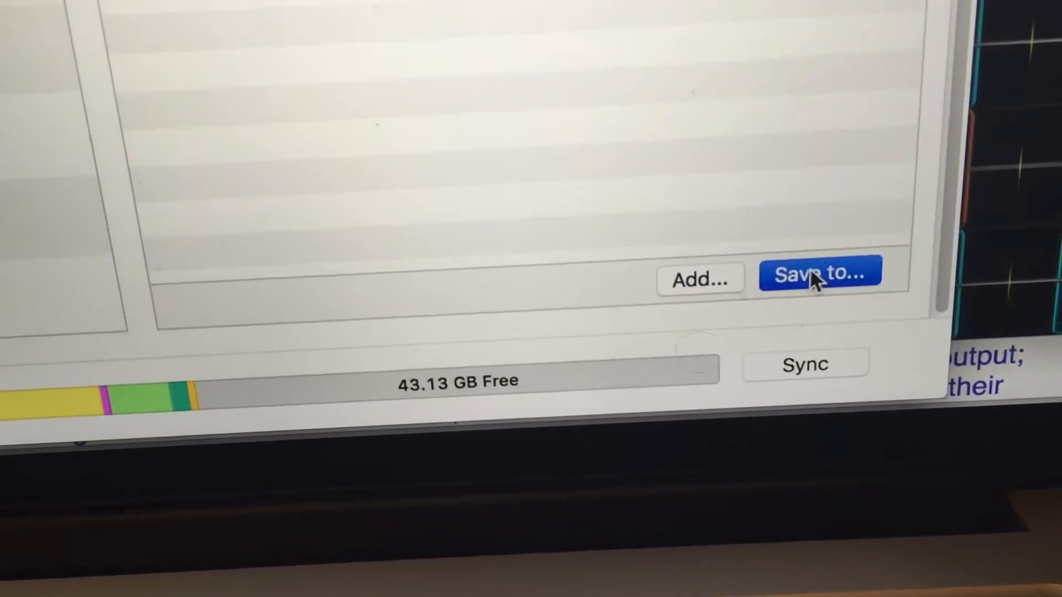
# - Bring up the Mac folder chooser via Save to… for My Song 4.aif
pyautogui.click(819, 275)
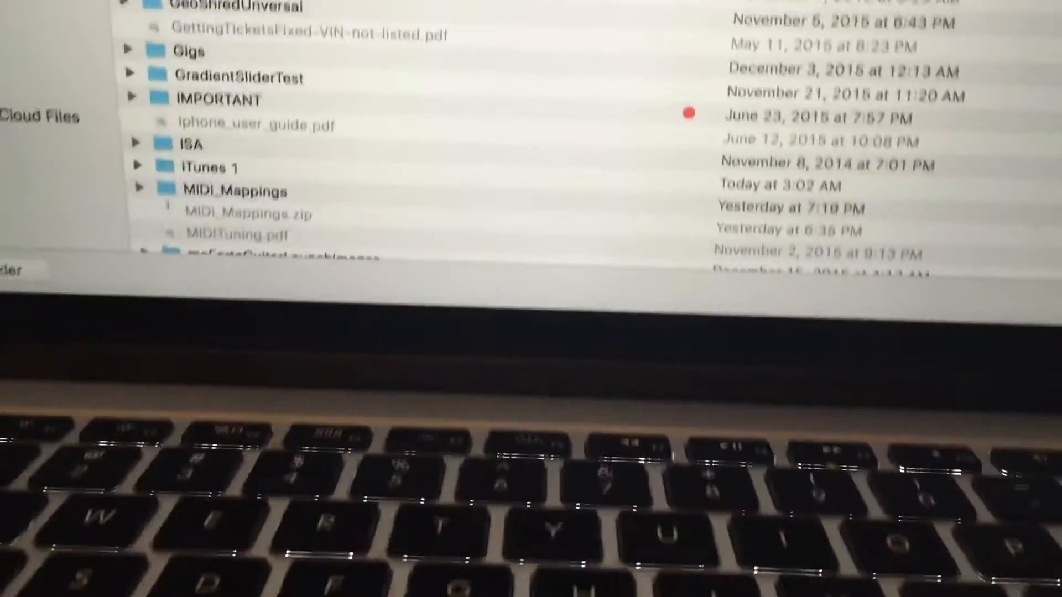